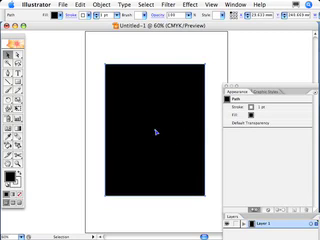
{"action": "mouse_move", "coordinate": [160, 127]}
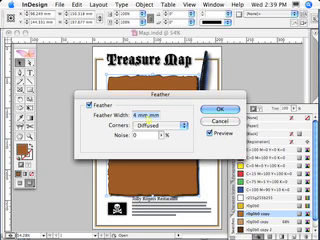
{"action": "type", "text": "16 mm"}
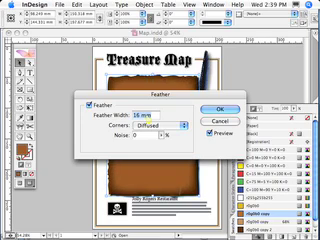